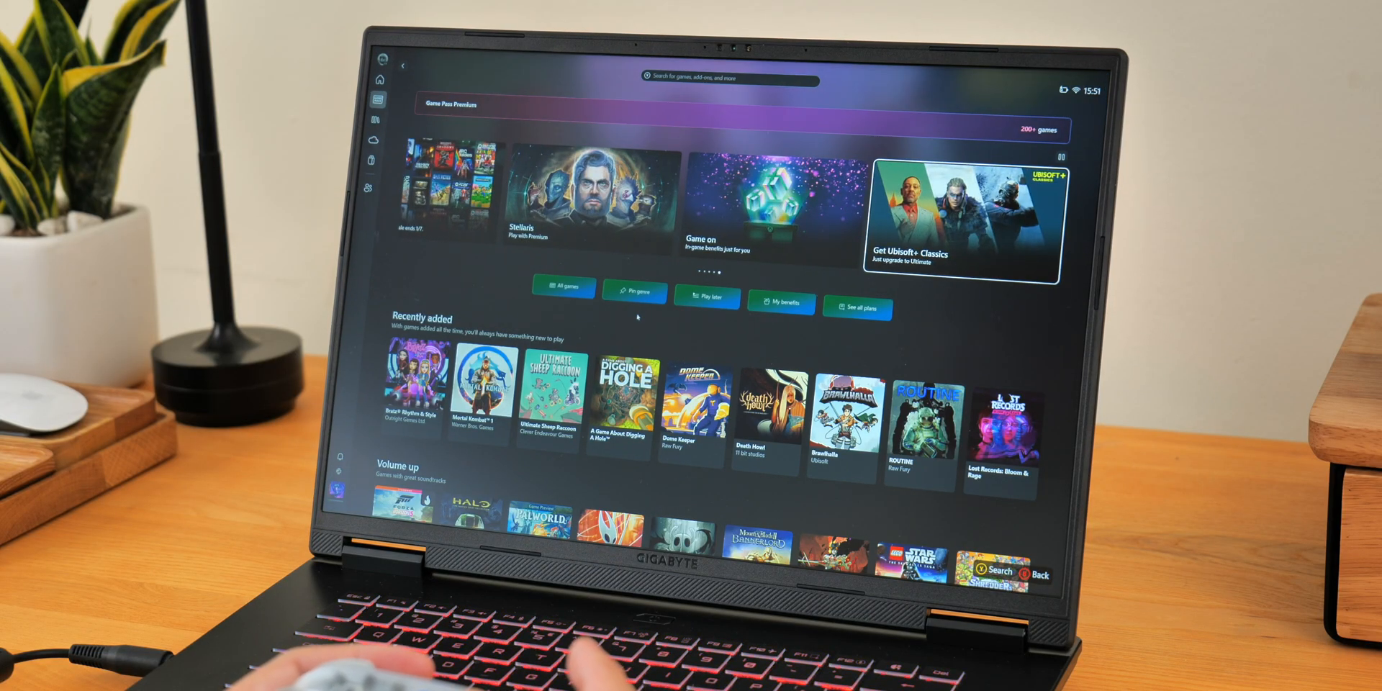
- Scroll down through the Game Pass home rows before bringing up the Xbox/Windows desktop switcher
scroll(down, 3)
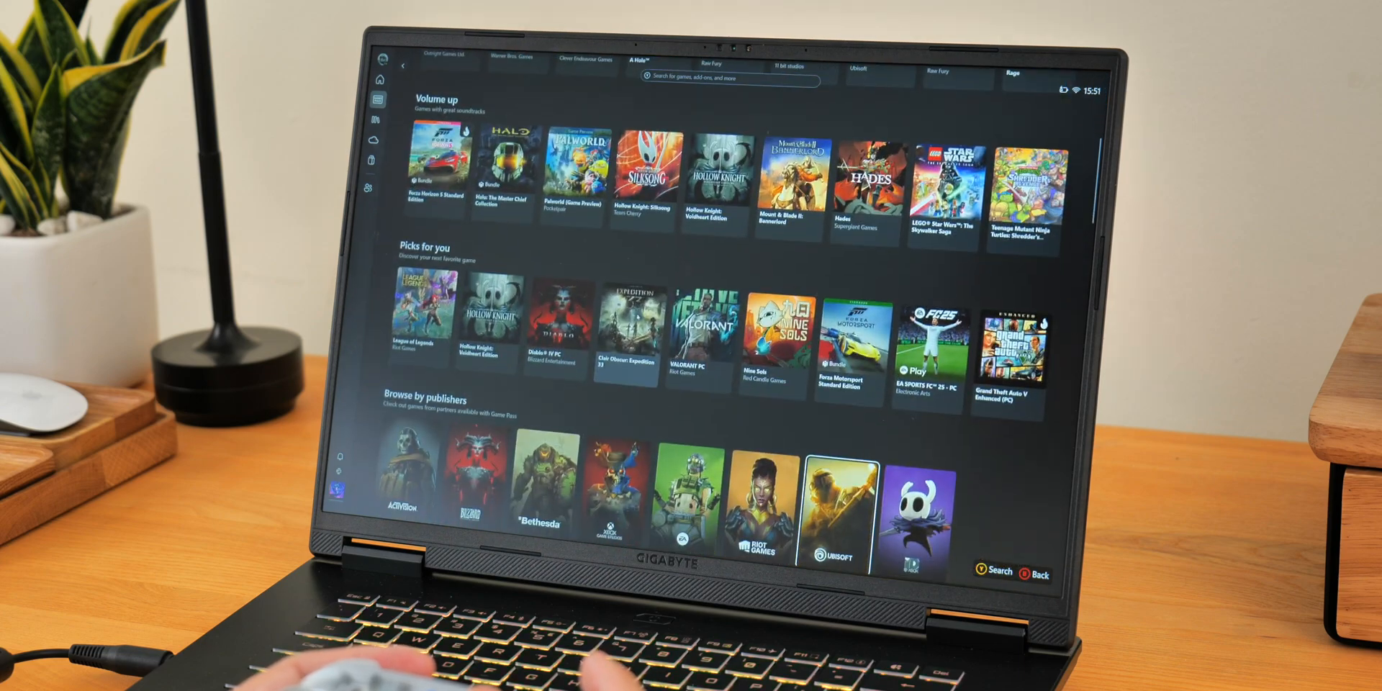
scroll(down, 3)
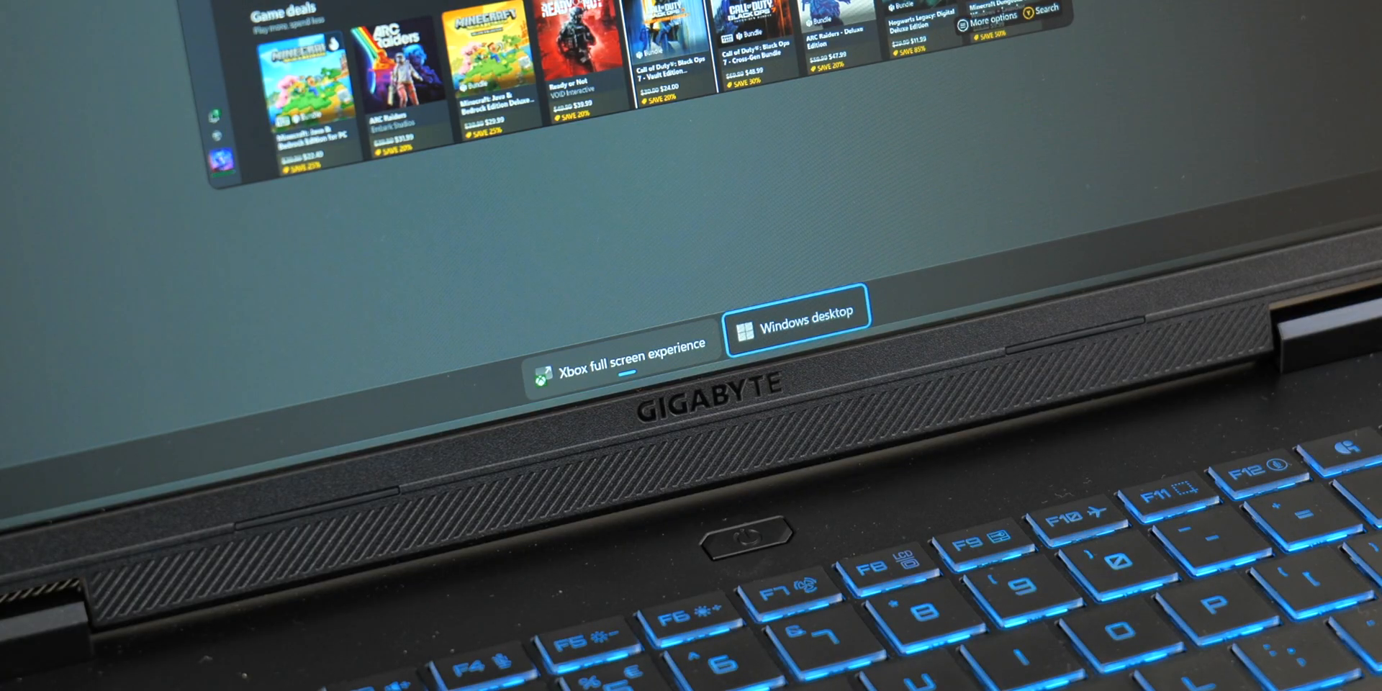
- Choose the Windows desktop tile to leave the full screen experience for the desktop with Word
click(623, 342)
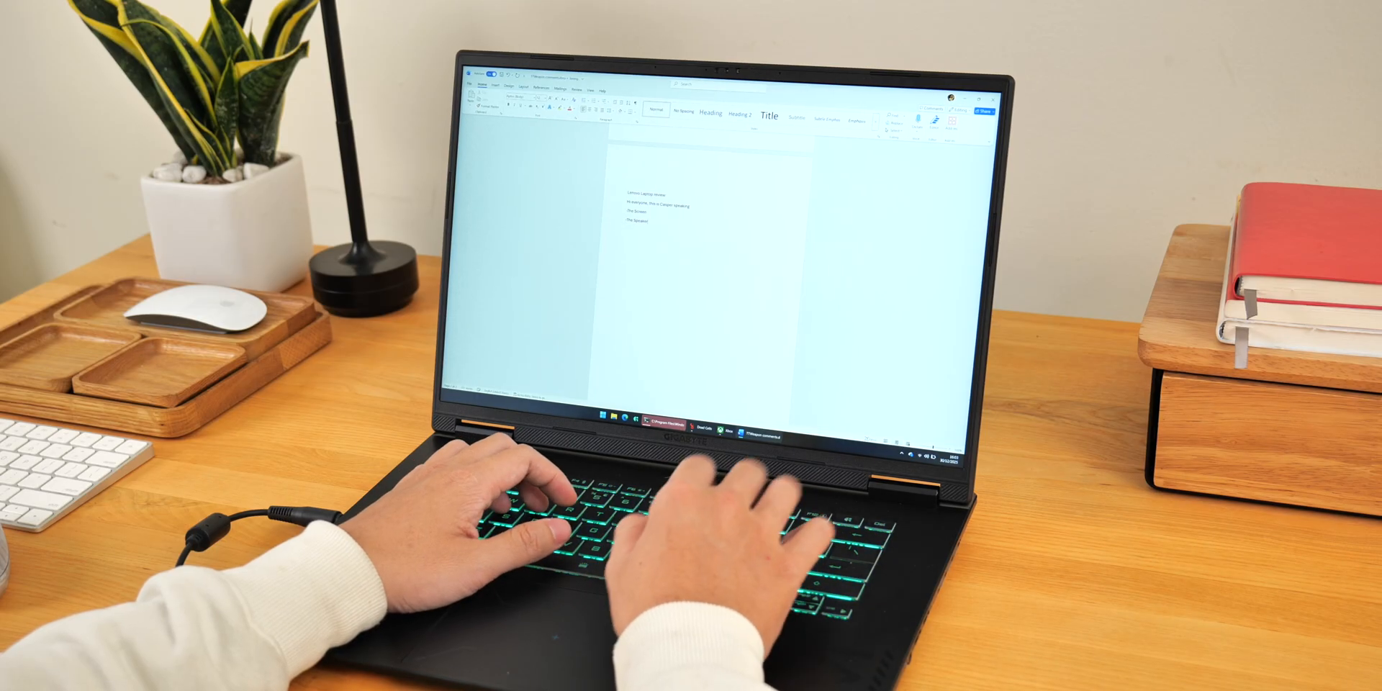
- Write 'Hi' in the Word document before returning to the Xbox Social friends list
text(Hi)
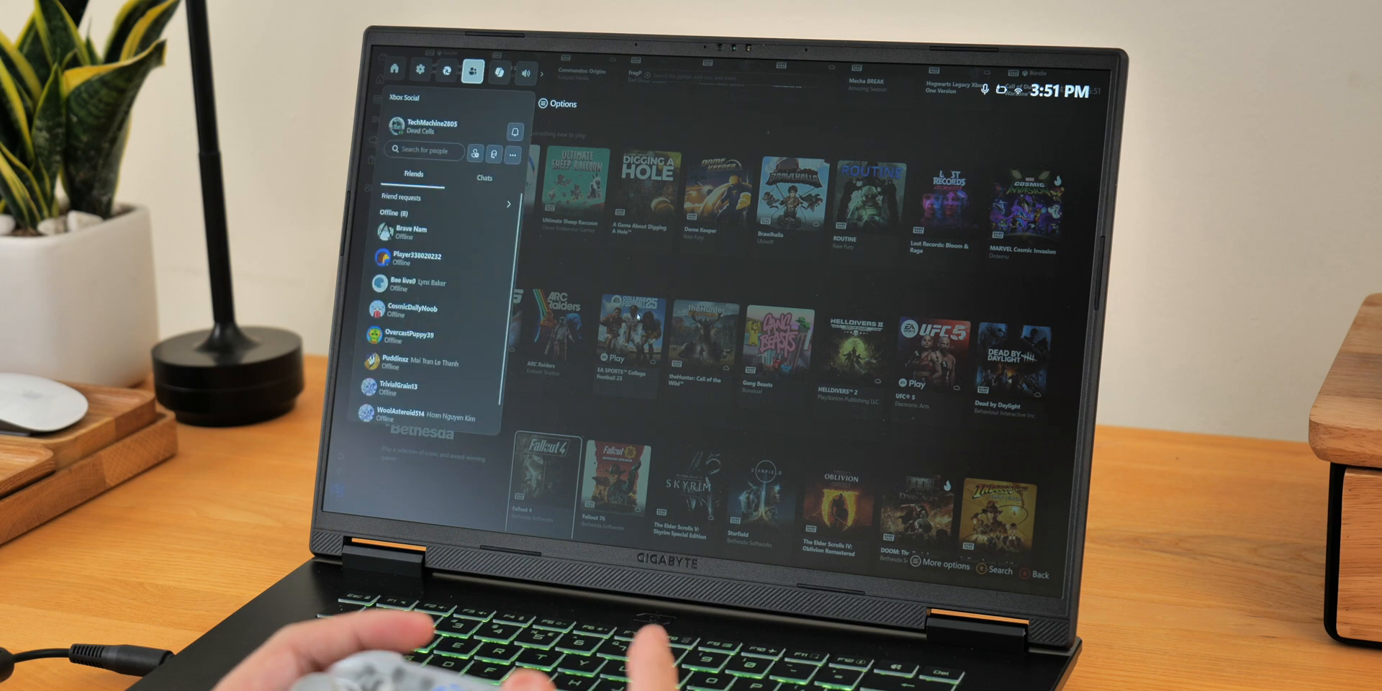
- Try Gaming Copilot, the Widget Store and Xbox Social, then show Library > My apps
click(498, 74)
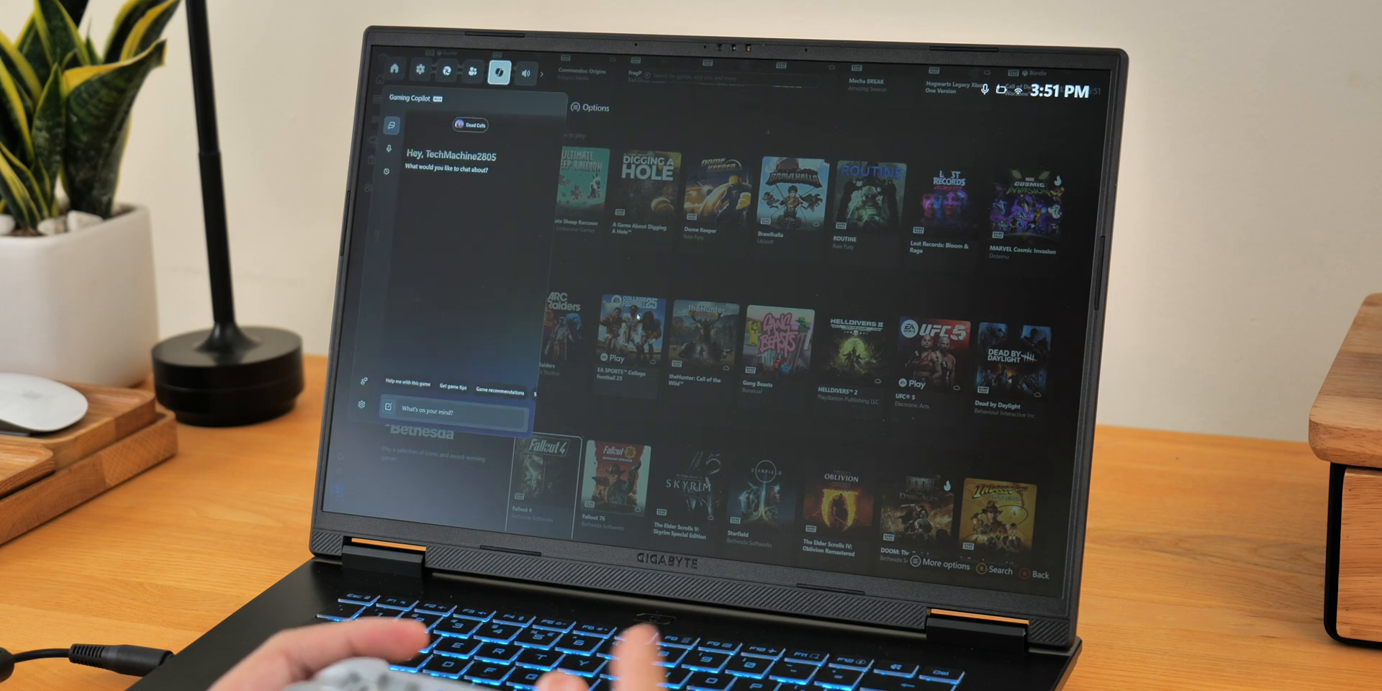
click(497, 72)
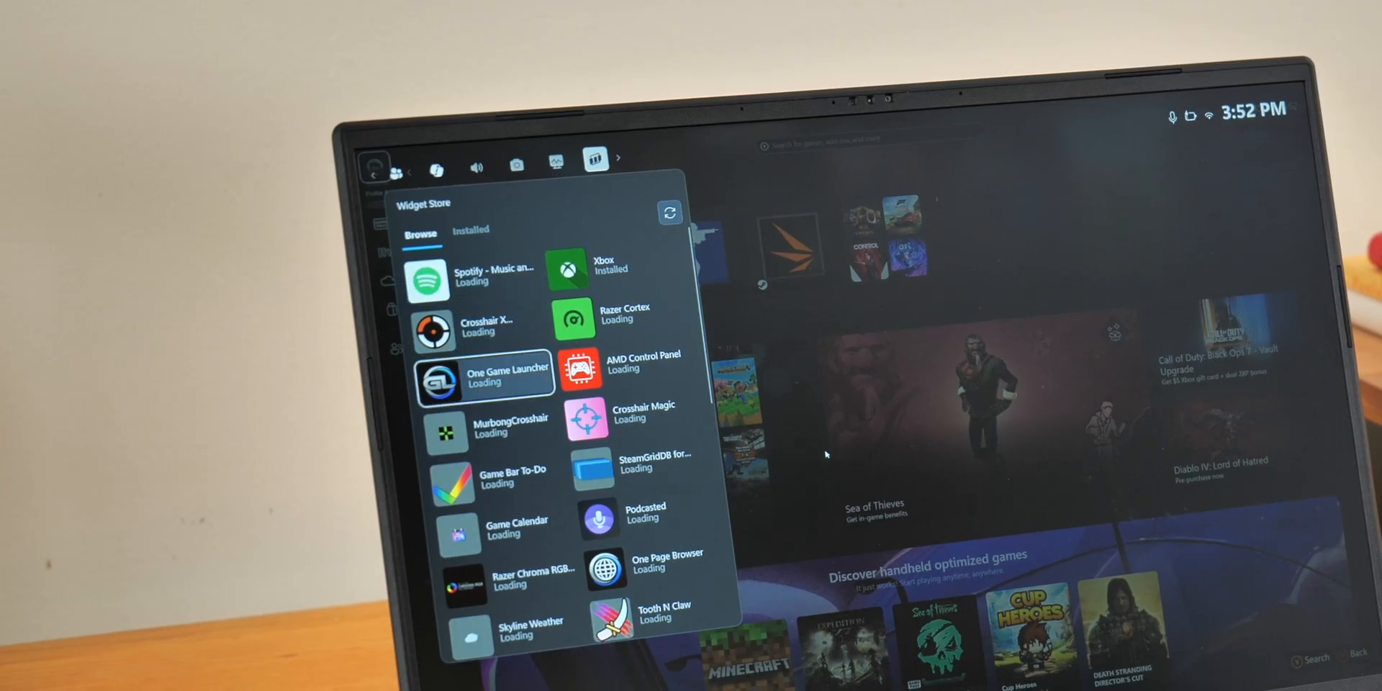
click(625, 197)
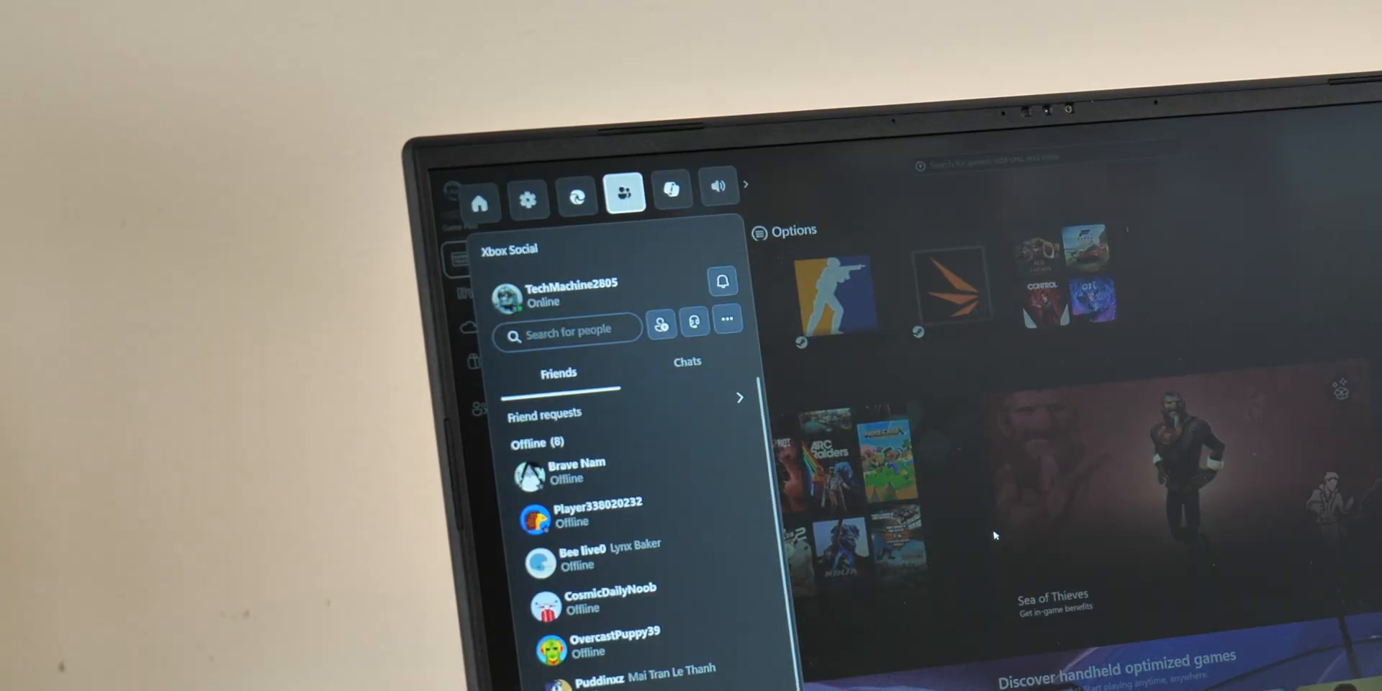
click(672, 184)
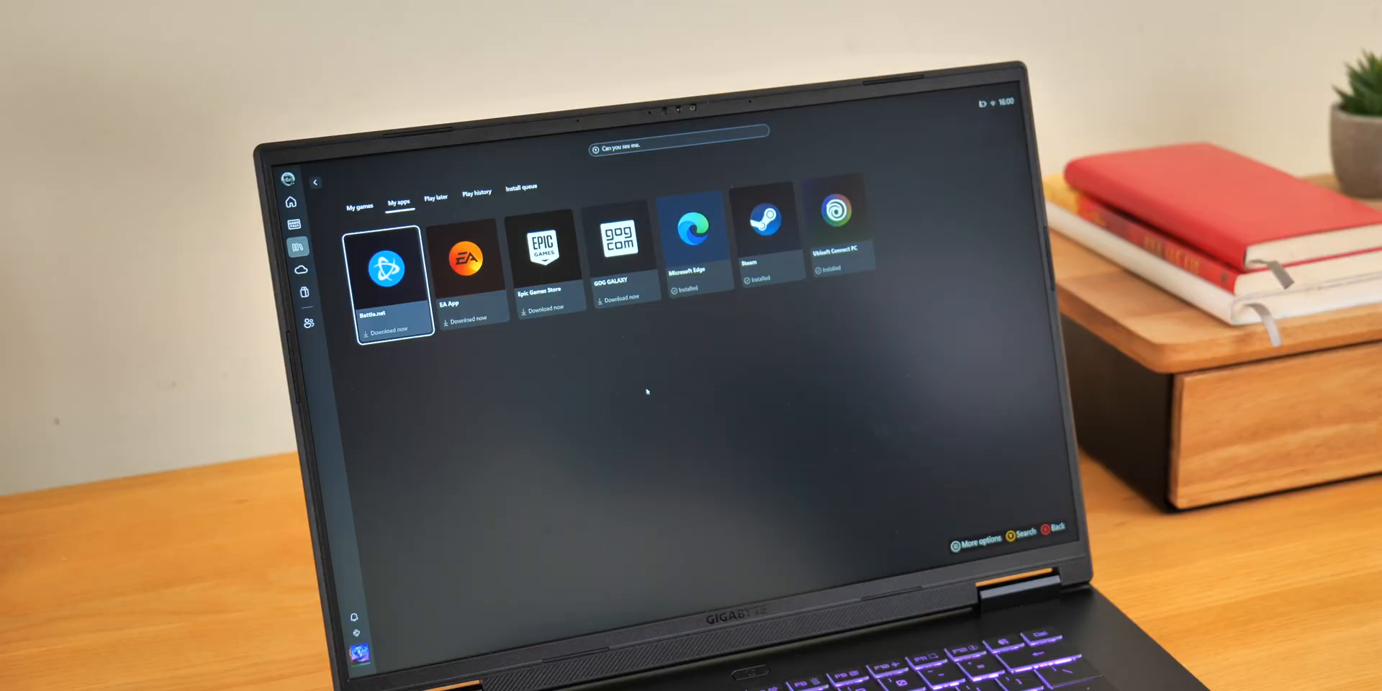
- Browse the Play later row in the library, then show the Play history of recently played games
click(770, 237)
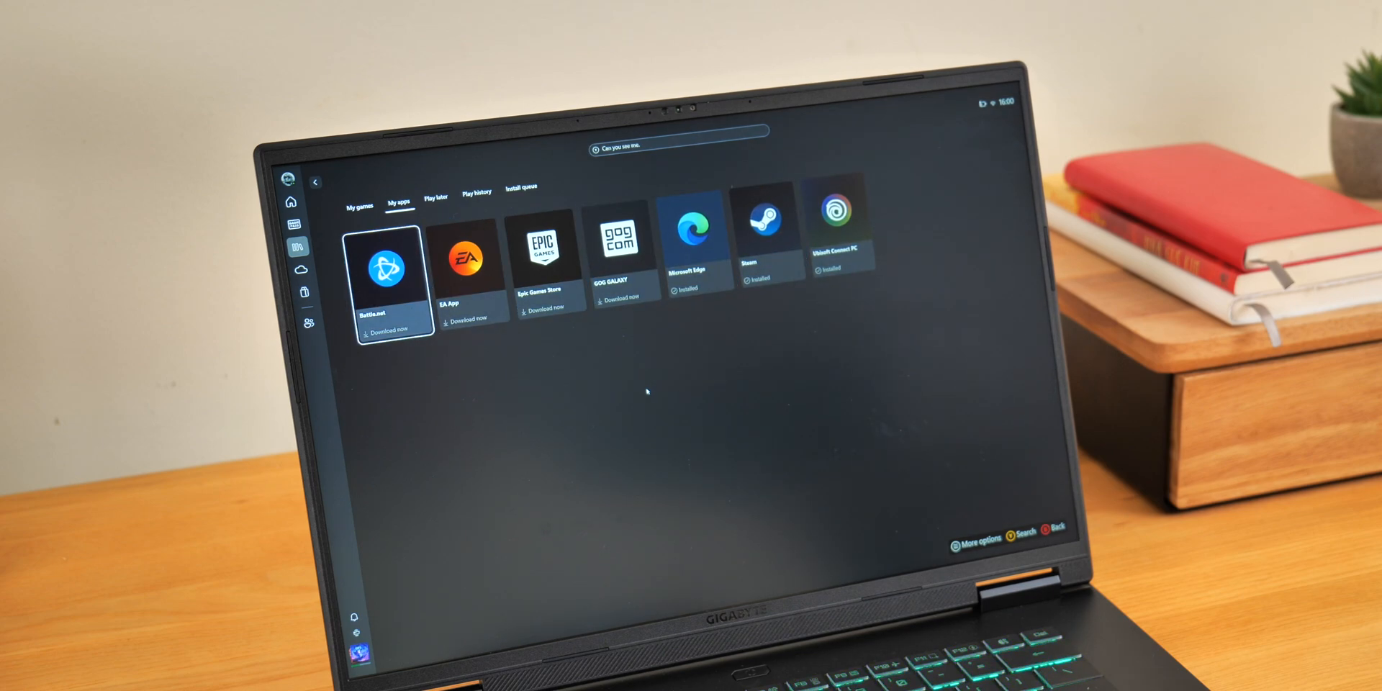
click(435, 197)
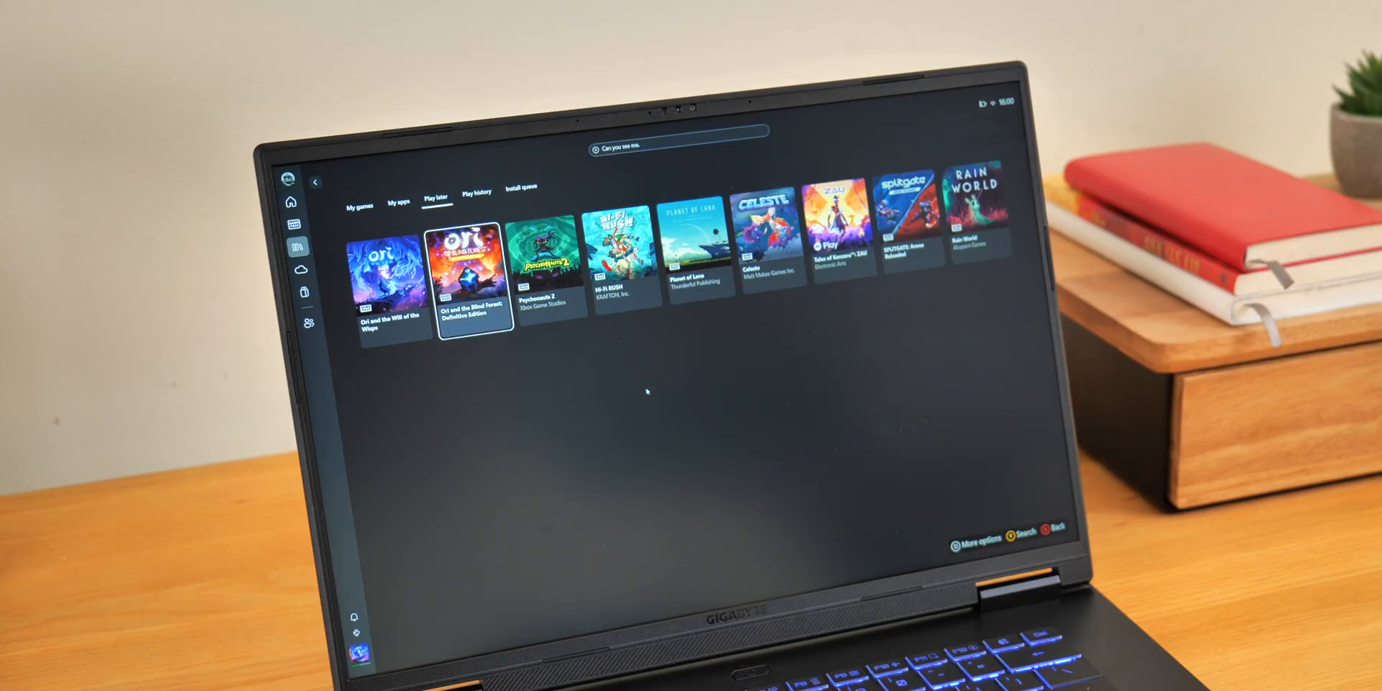
scroll(right, 3)
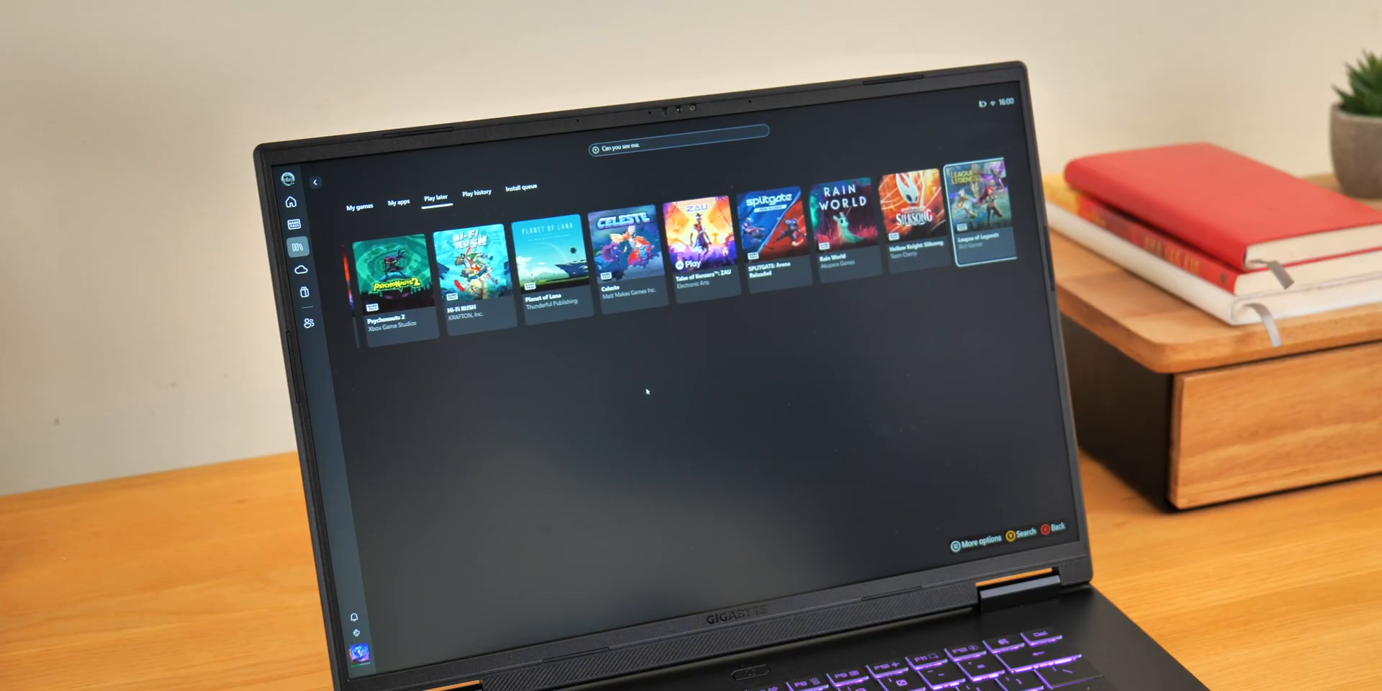
click(477, 191)
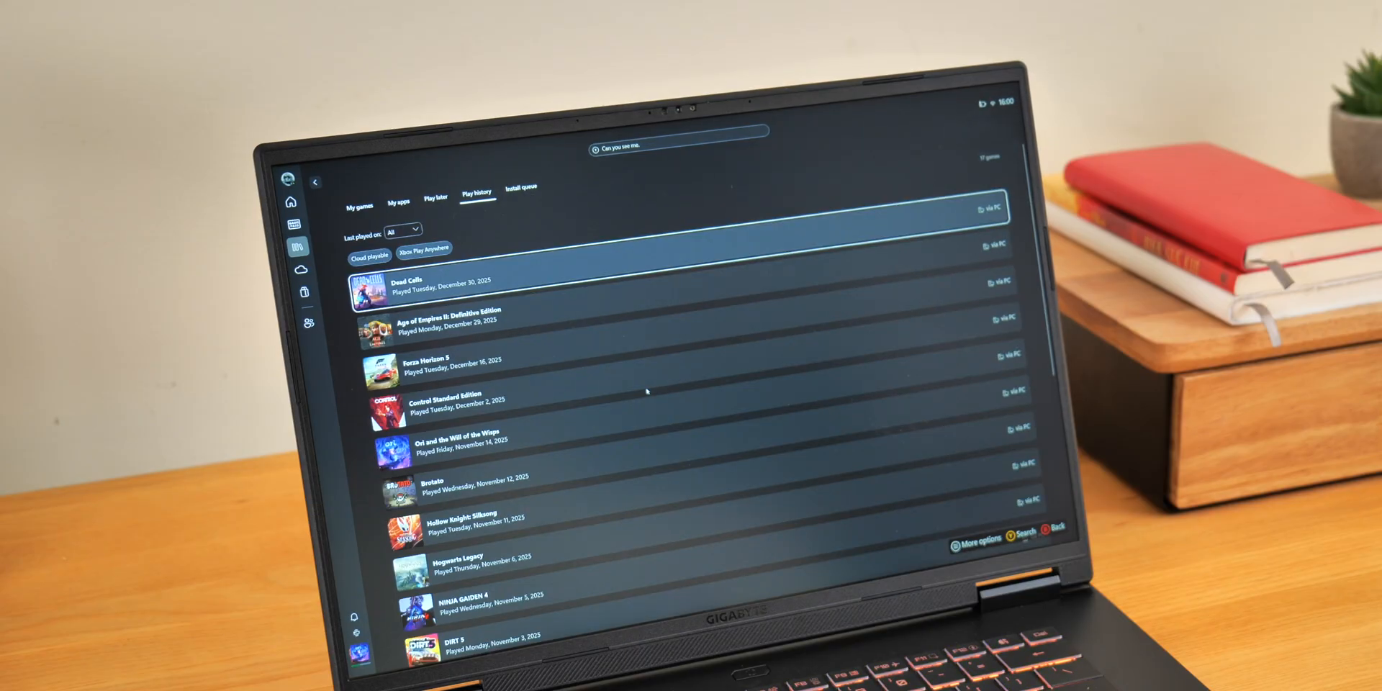